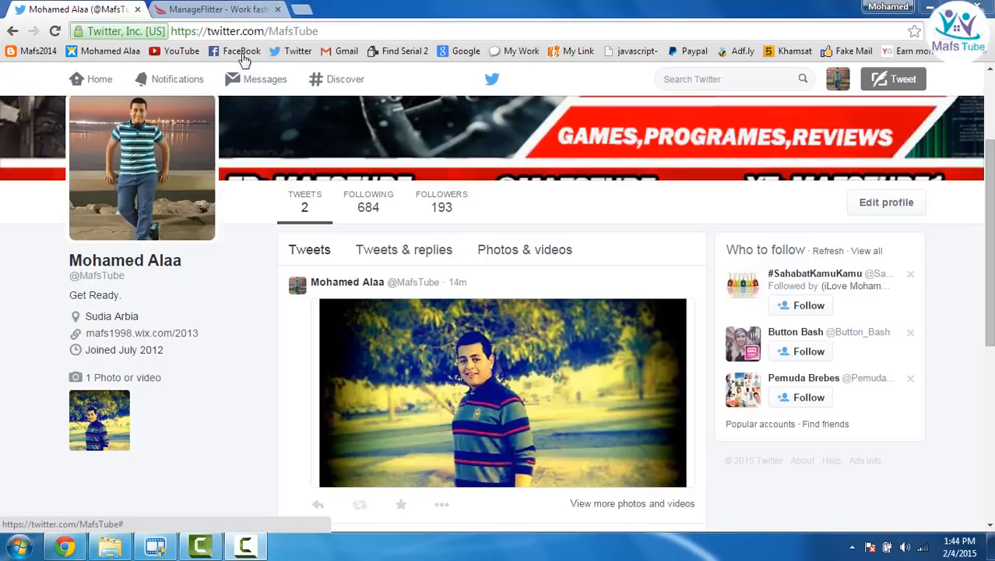
Switch from the Twitter profile (684 following) to the ManageFlitter browser tab
left_click(216, 9)
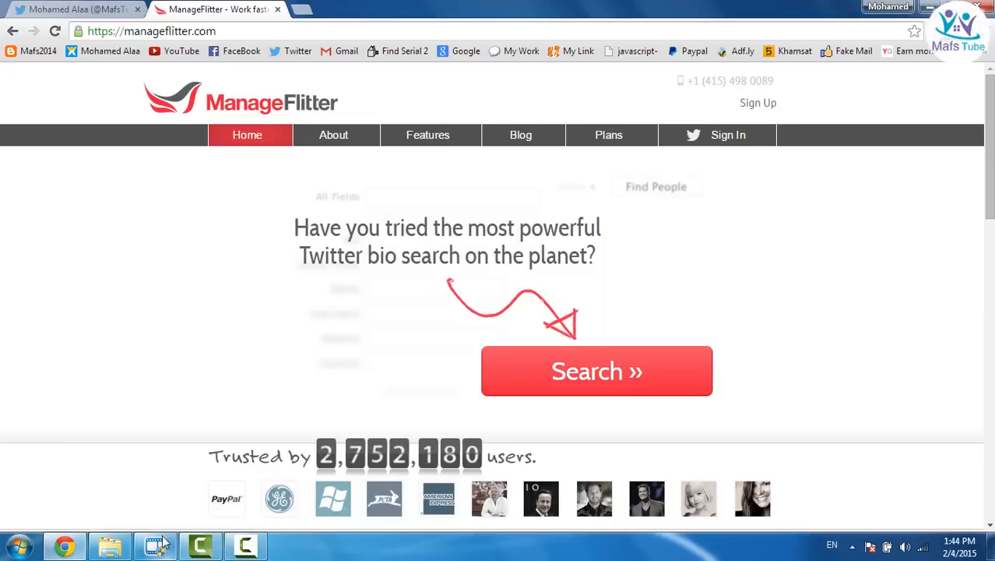
Start ManageFlitter, connect the Twitter account, and authorize access on Twitter's sign-in page
left_click(156, 545)
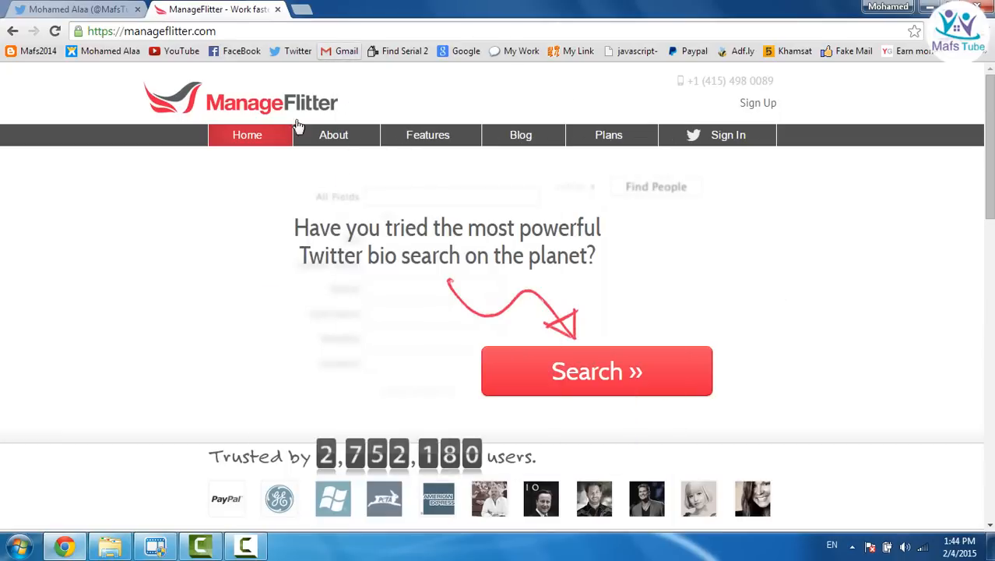
mouse_move(136, 49)
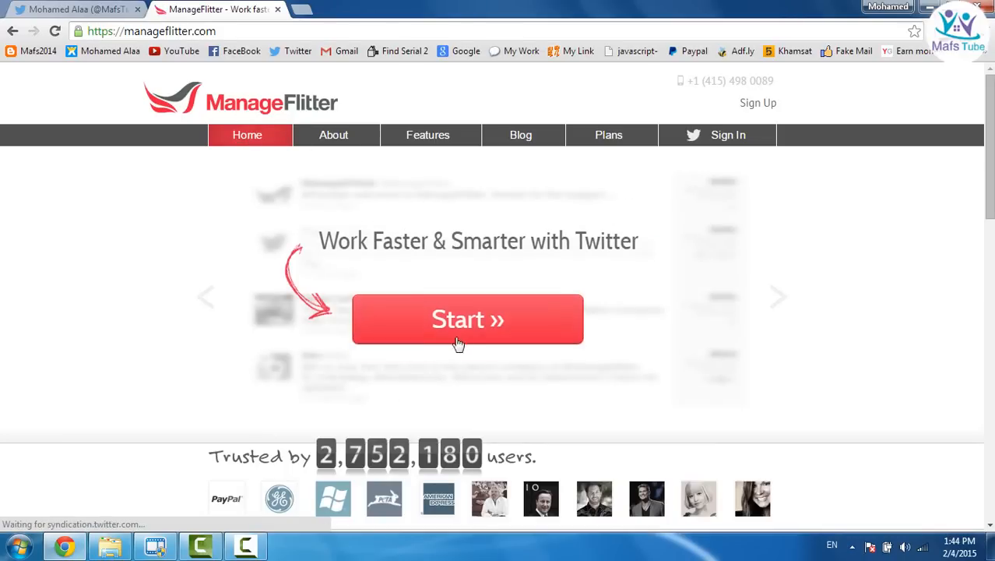
left_click(467, 319)
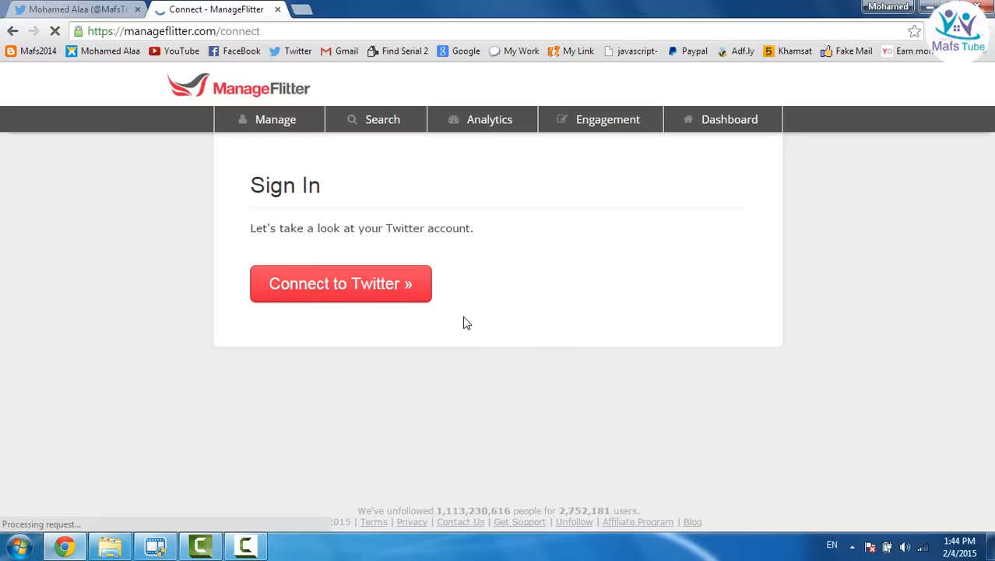
left_click(340, 282)
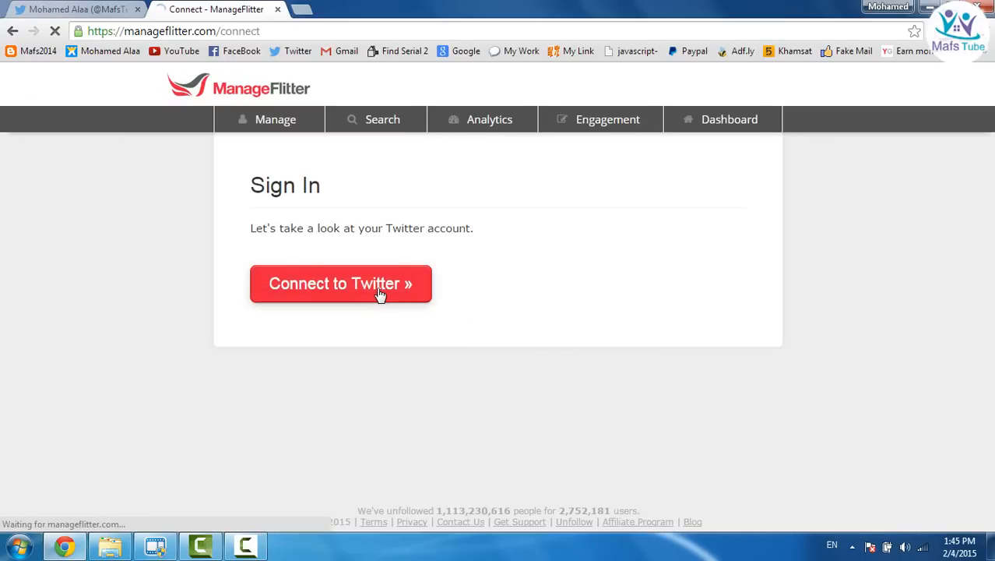
left_click(340, 283)
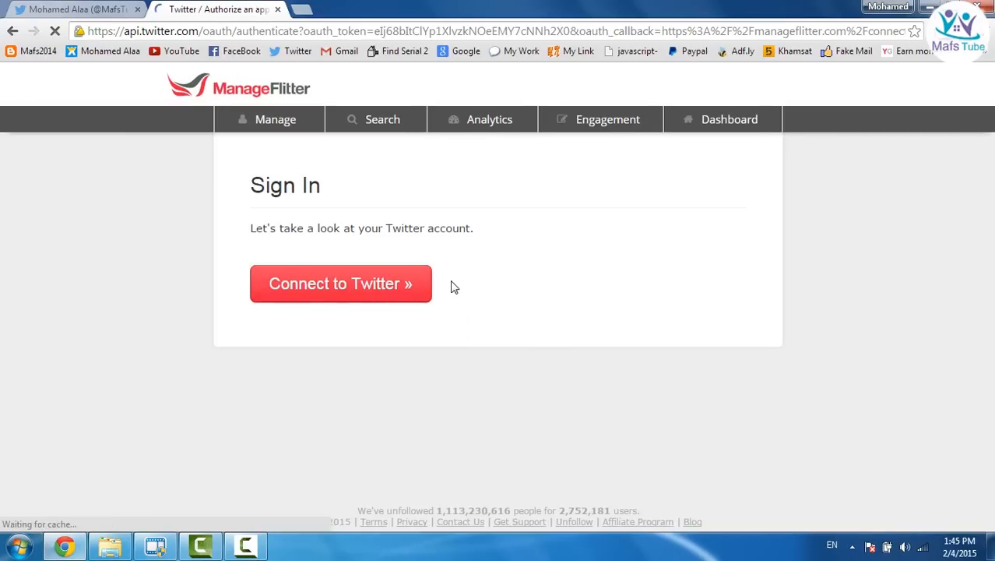
left_click(340, 283)
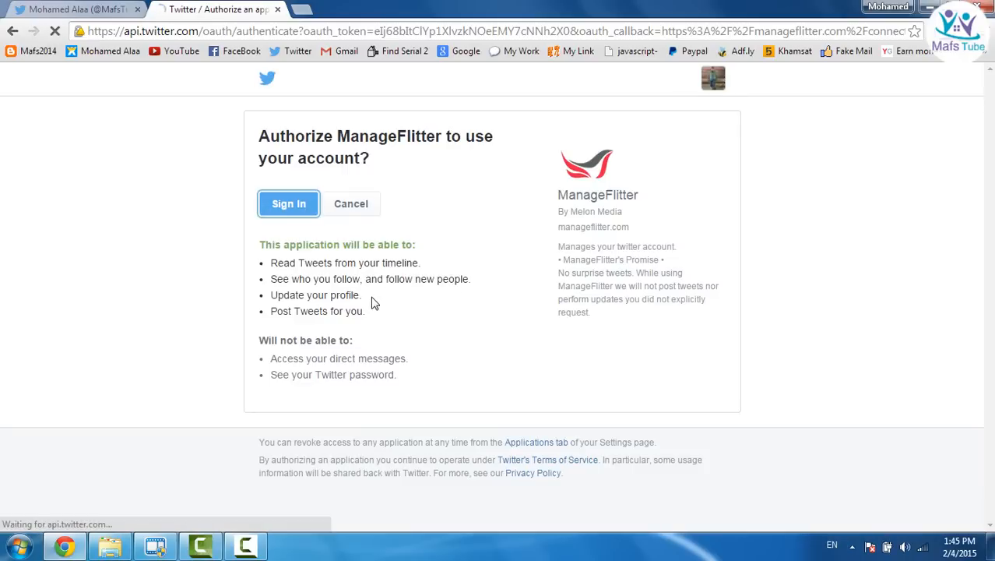
left_click(289, 203)
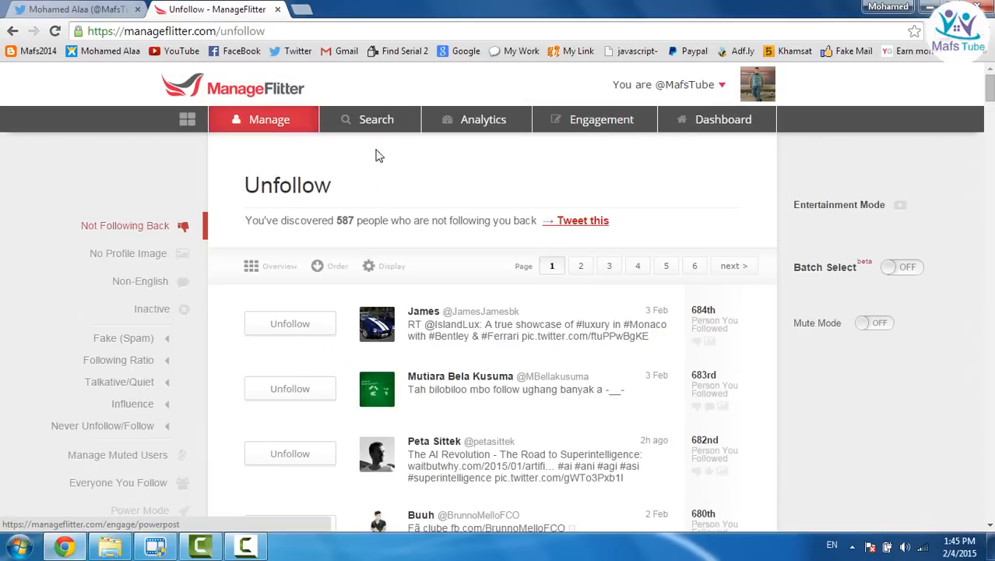
mouse_move(498, 173)
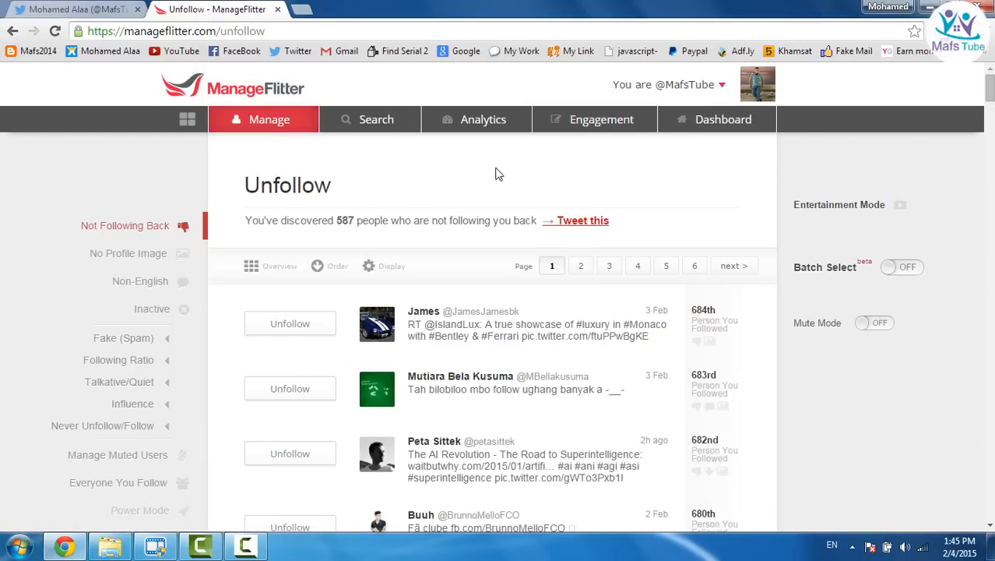
mouse_move(382, 148)
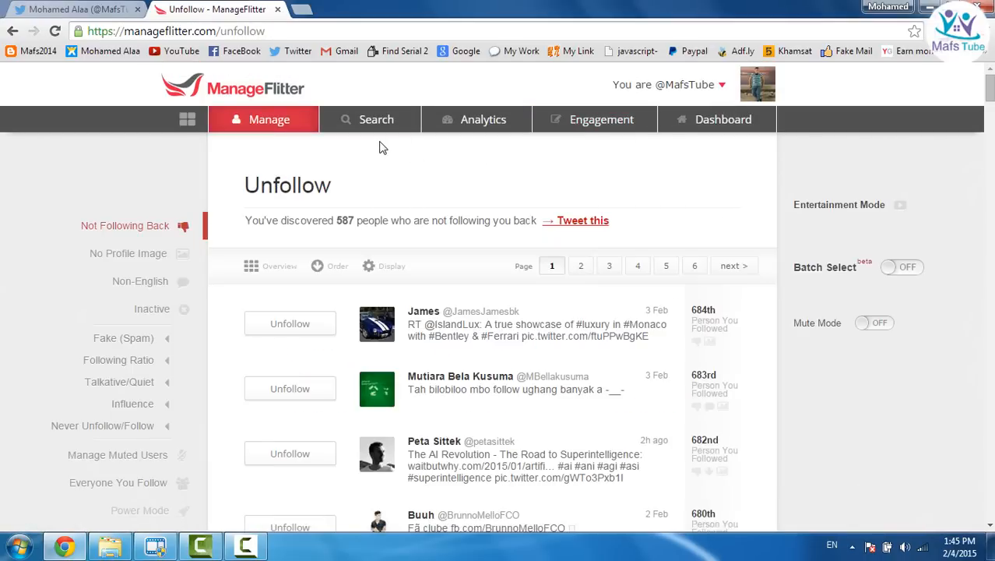
mouse_move(405, 155)
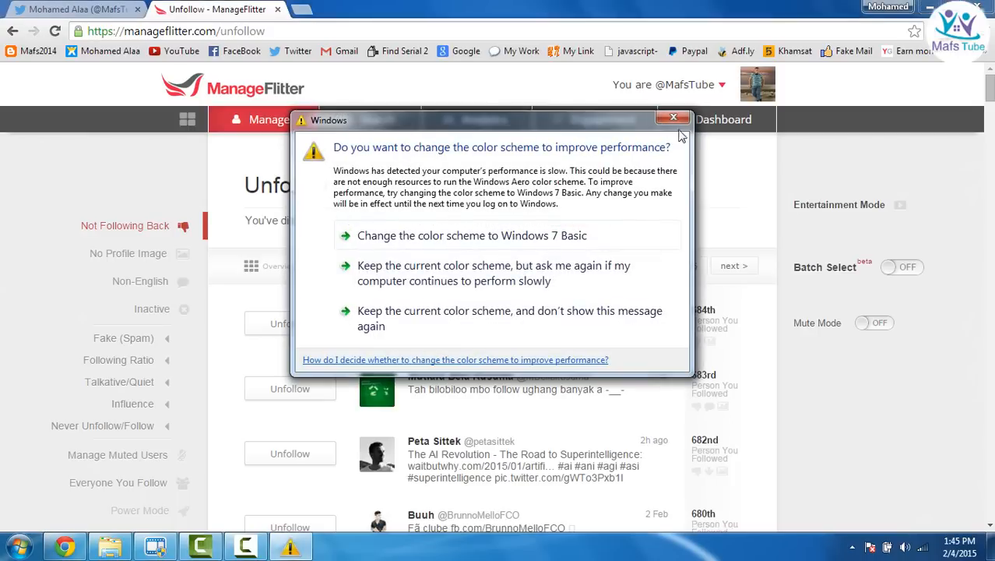
left_click(674, 117)
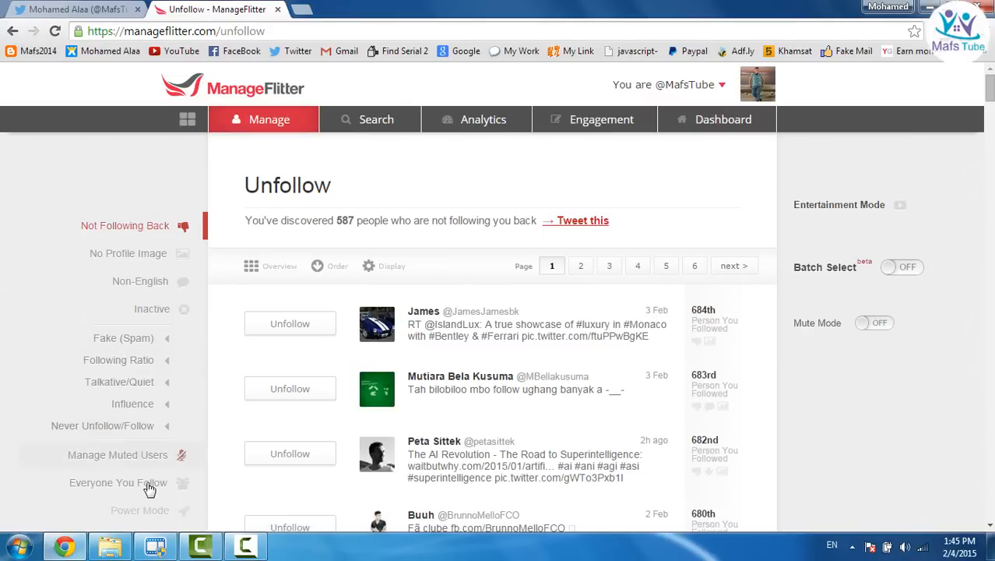
mouse_move(118, 482)
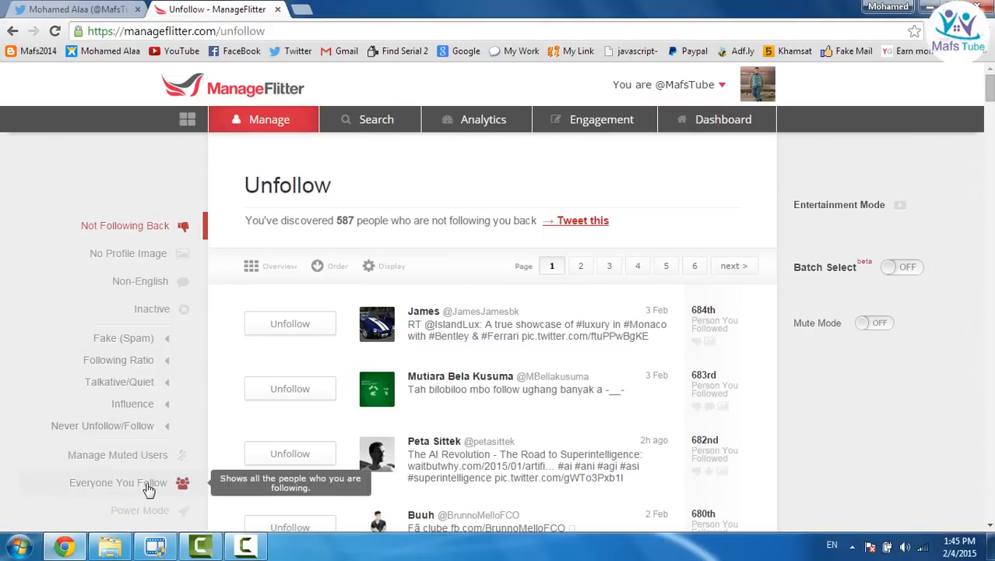
List everyone followed, unfollow James at the top, and switch to the avatar grid view
left_click(118, 482)
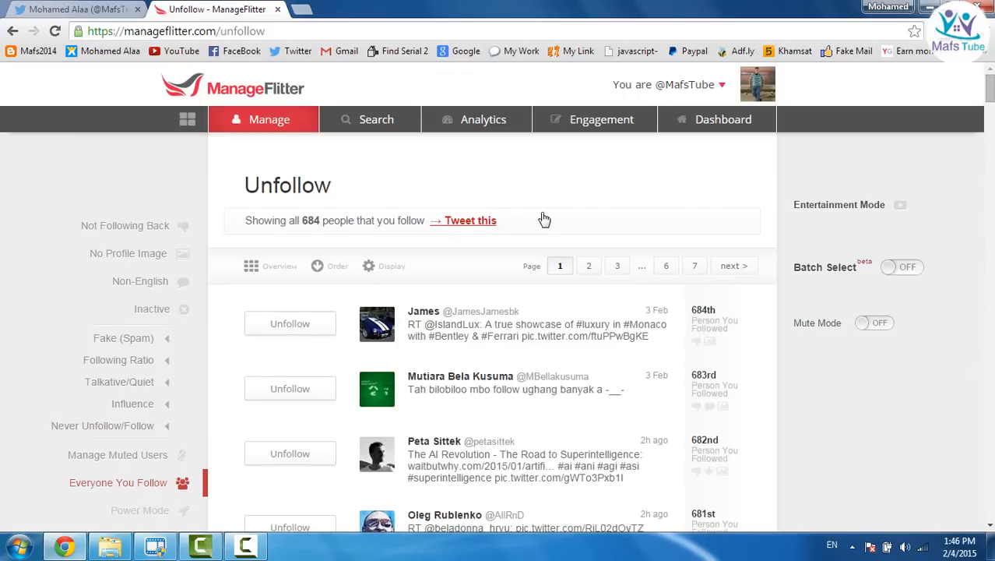
mouse_move(307, 232)
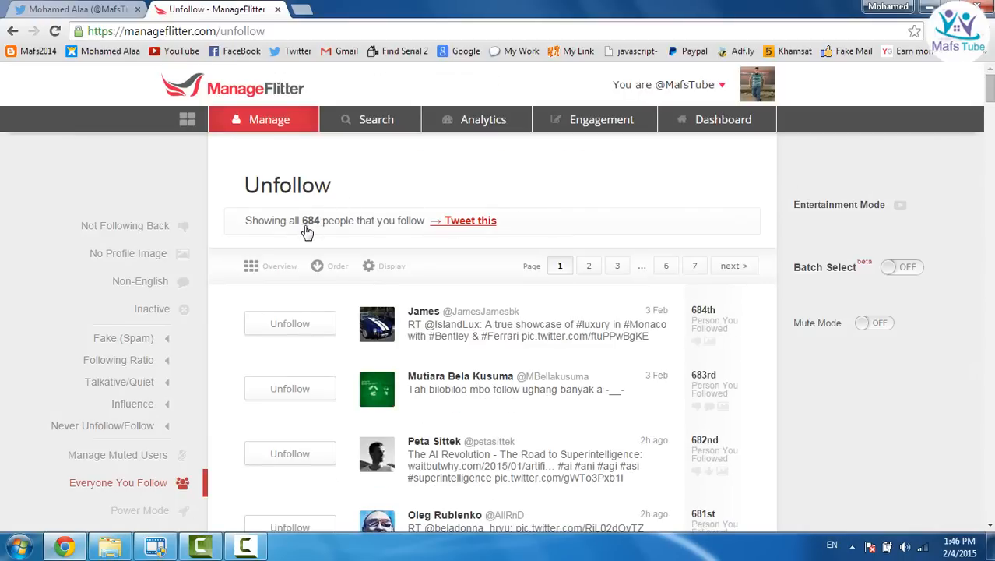
mouse_move(361, 239)
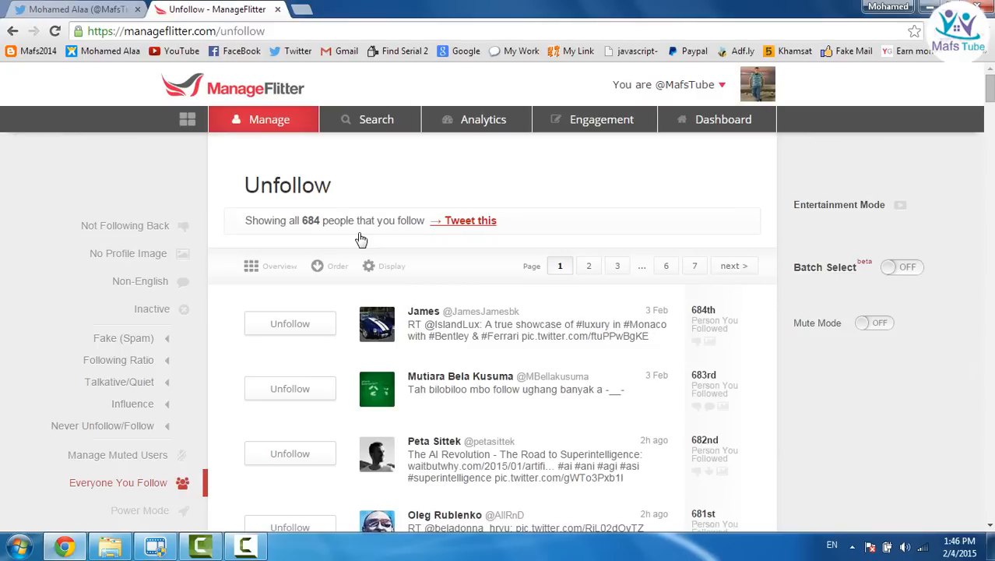
mouse_move(359, 207)
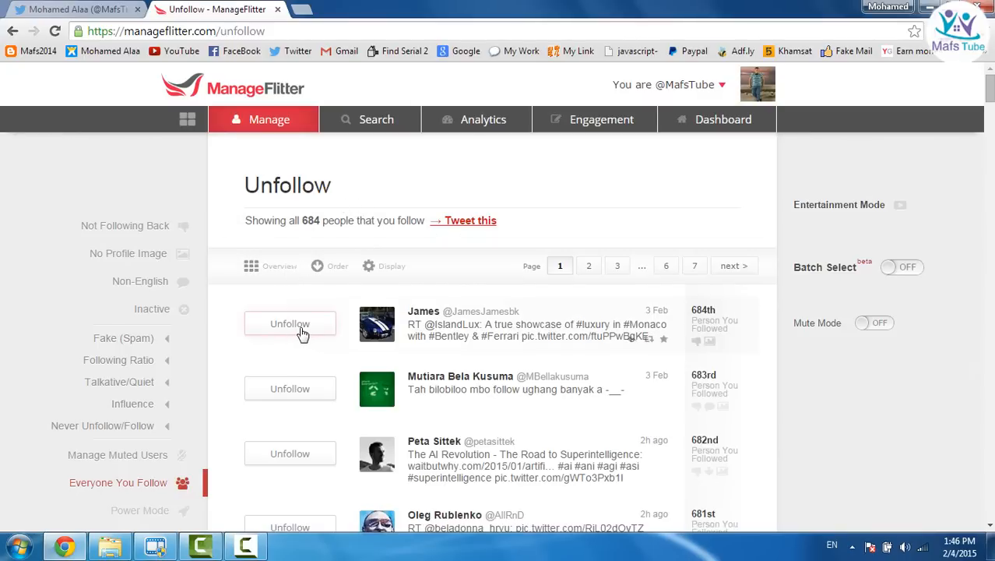
left_click(290, 323)
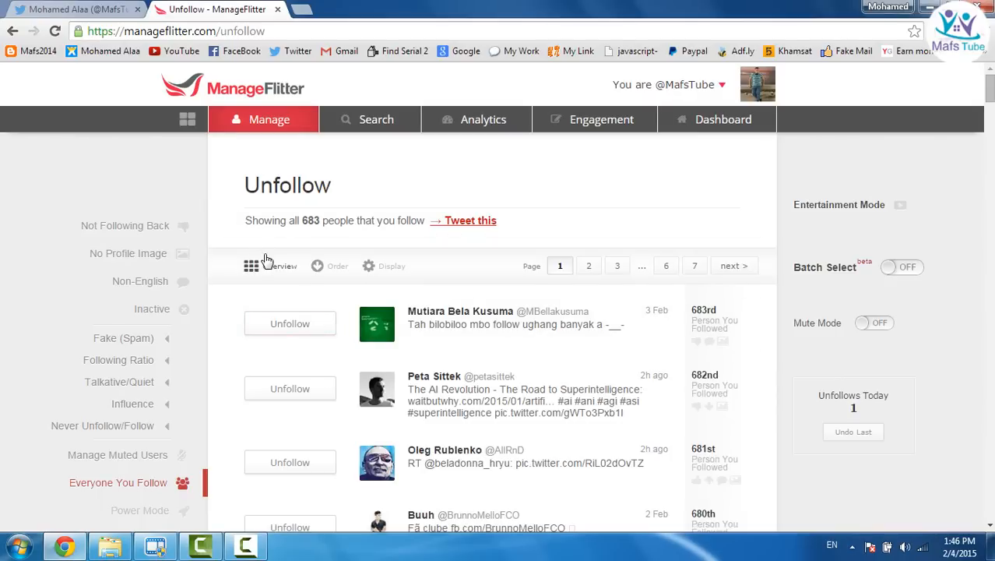
left_click(251, 265)
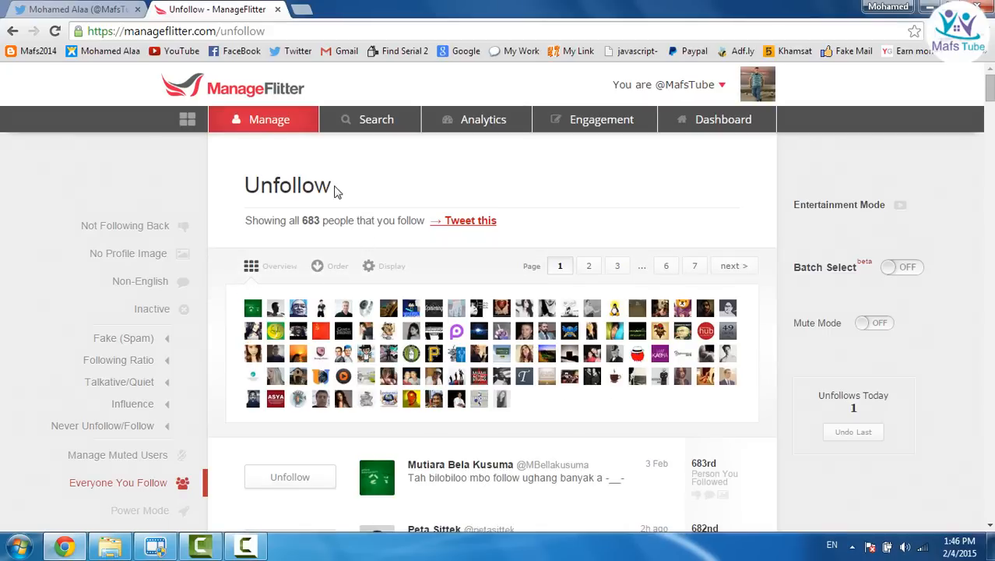
mouse_move(245, 309)
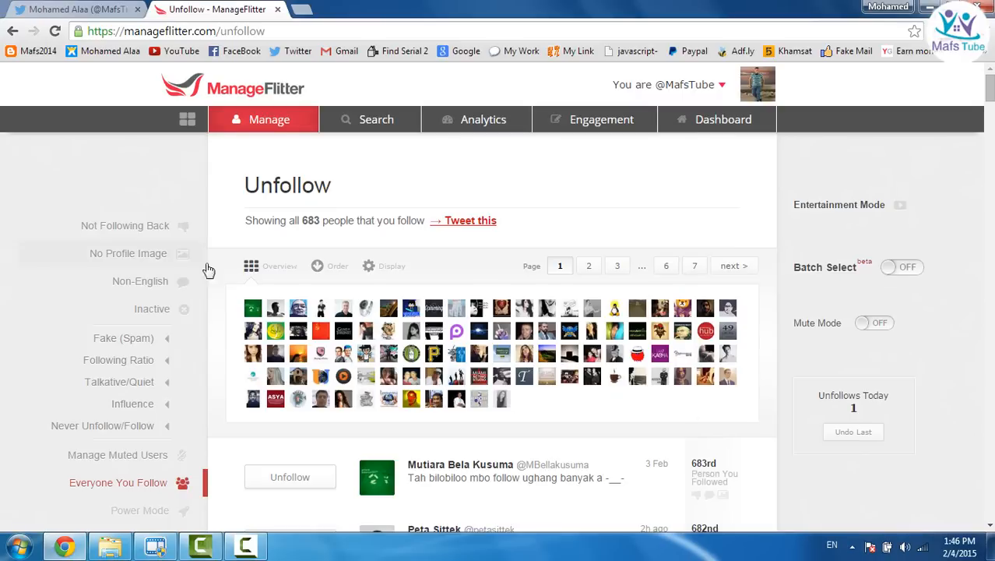
mouse_move(259, 272)
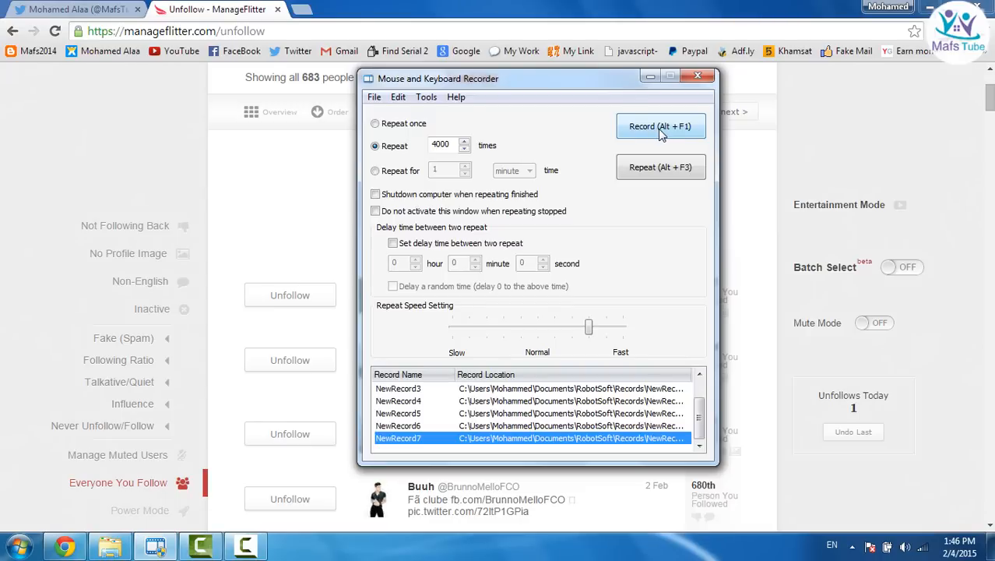
mouse_move(661, 136)
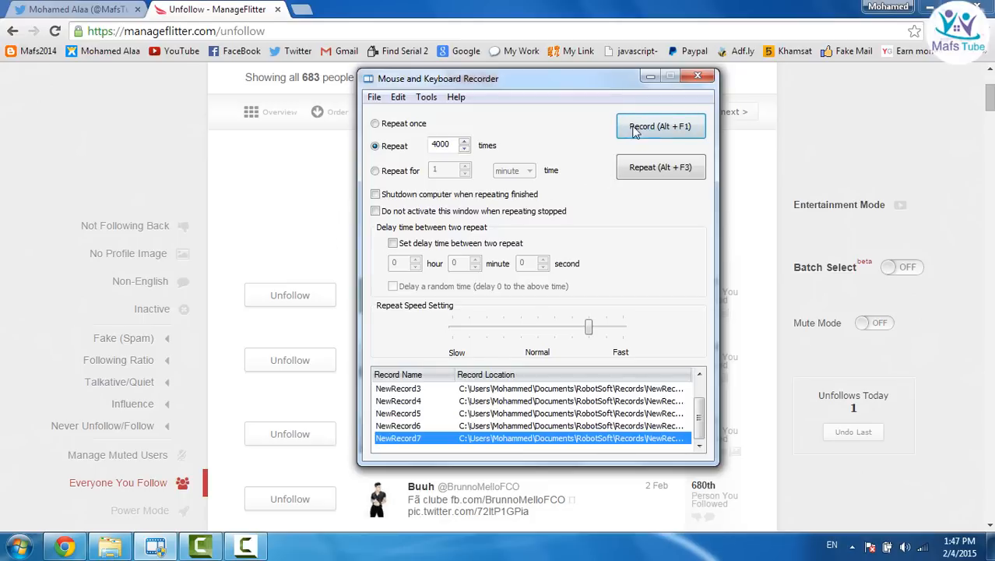
Record a macro of Unfollow clicks on the top accounts, then stop recording
left_click(659, 126)
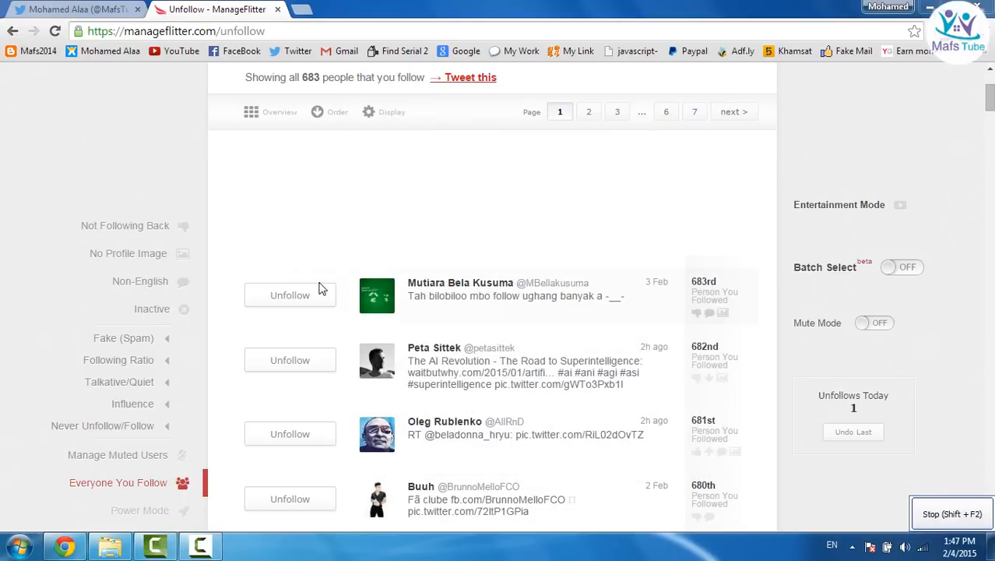
left_click(289, 295)
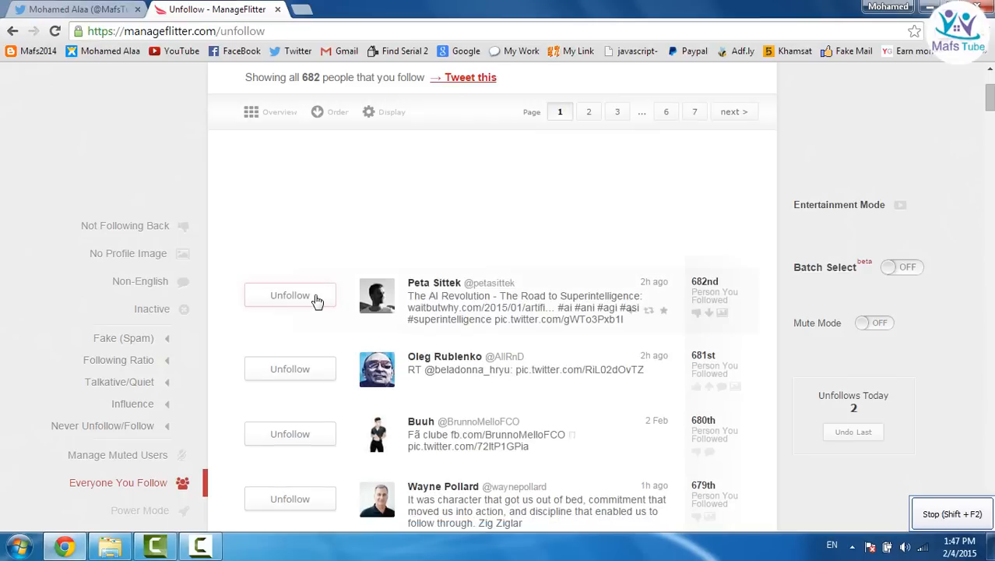
left_click(289, 295)
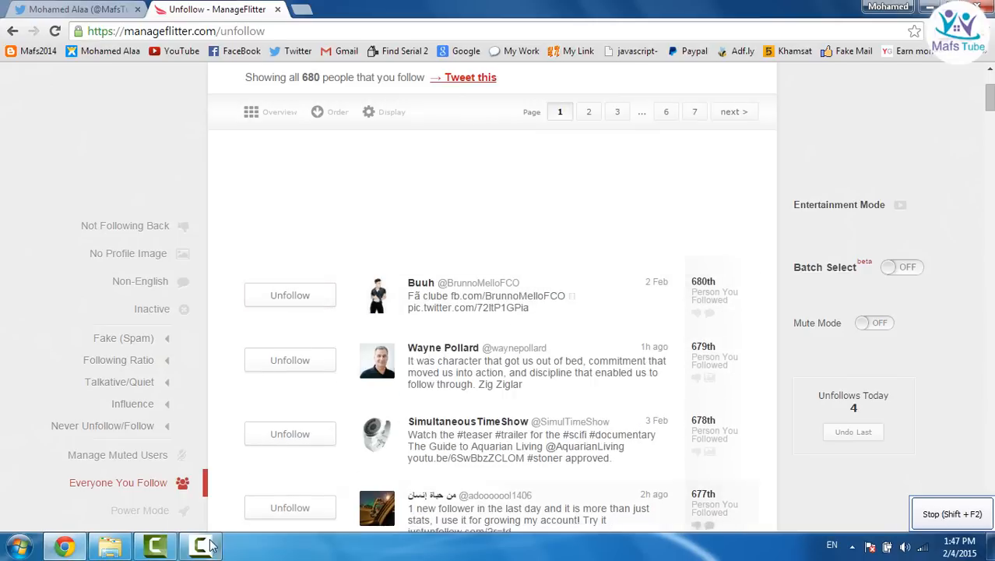
left_click(245, 545)
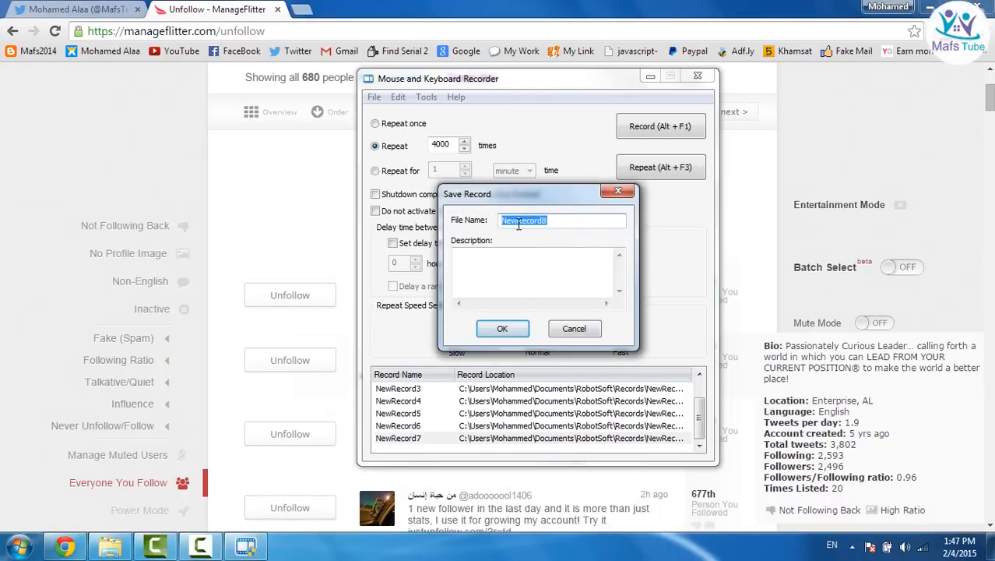
Save the recording as 'Mouse' and replay it 4000 times at fast speed
type("Mous")
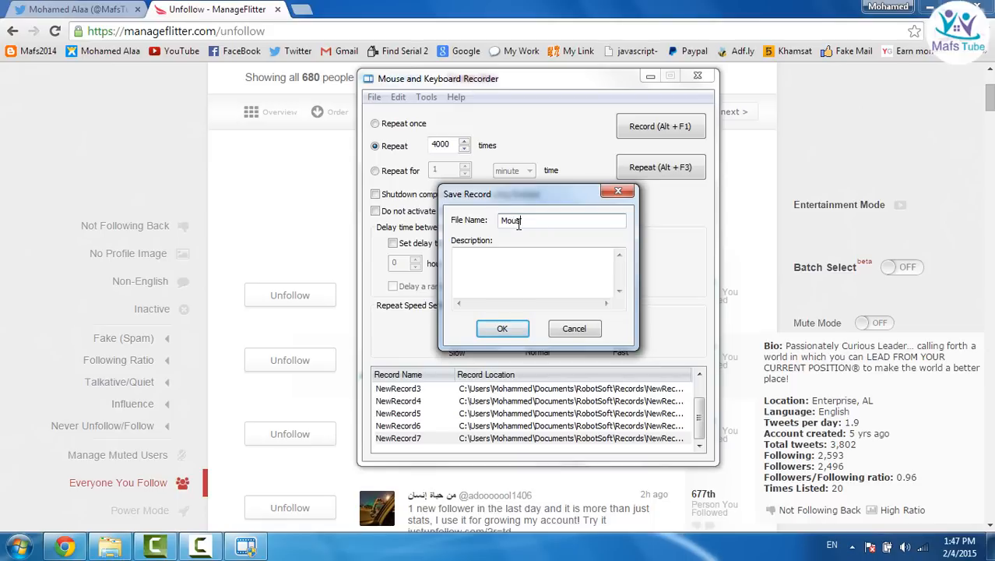
left_click(502, 327)
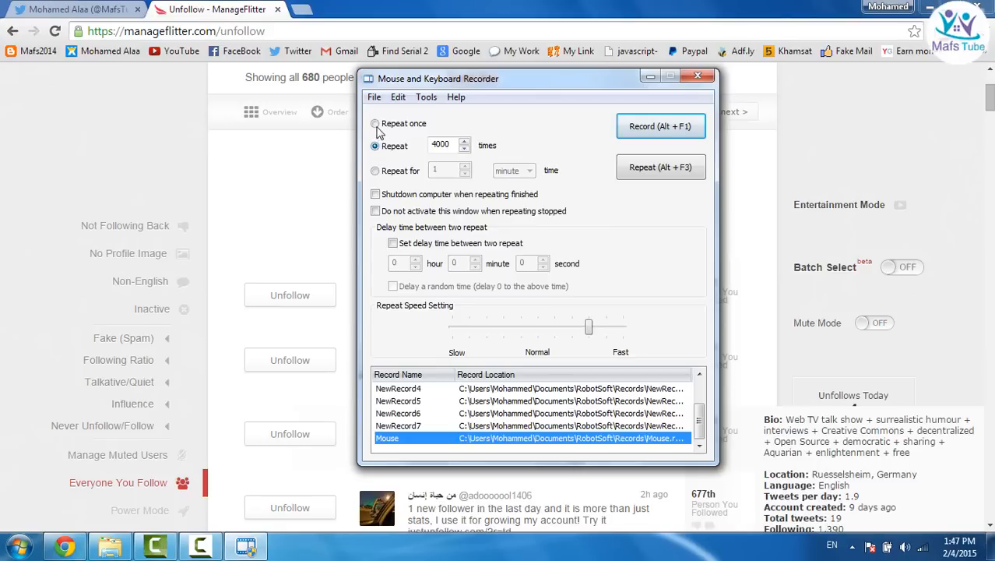
left_click(376, 123)
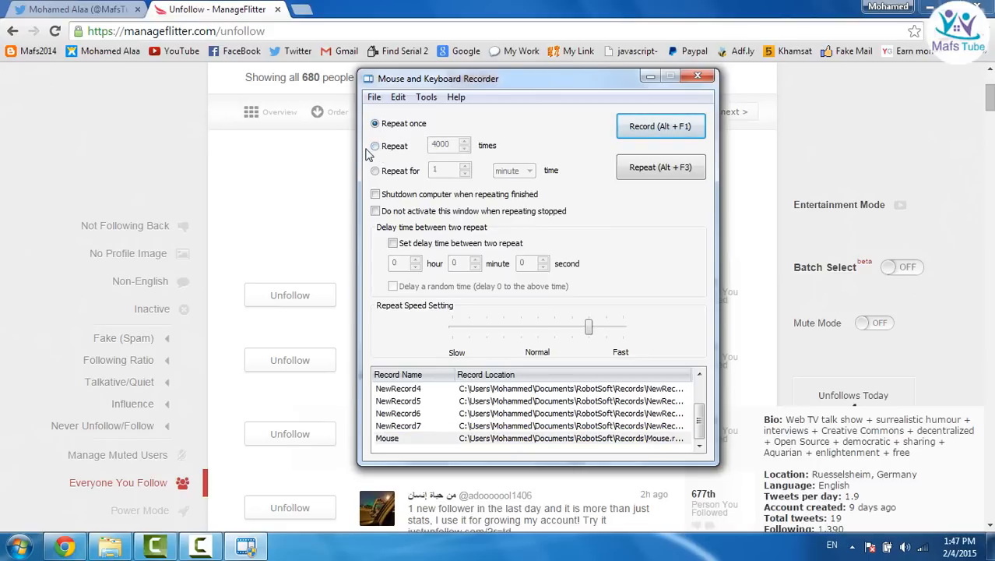
left_click(375, 146)
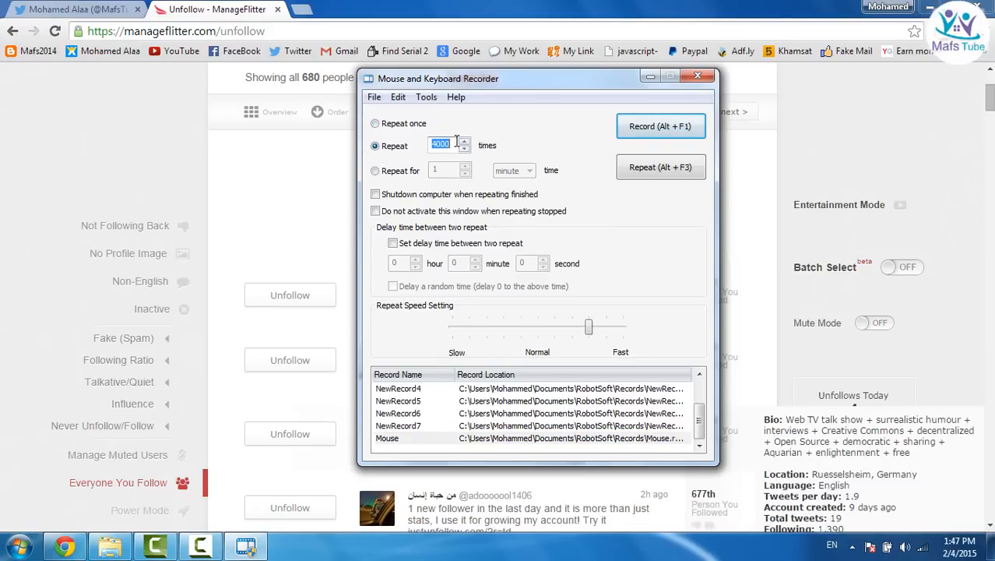
left_click(661, 166)
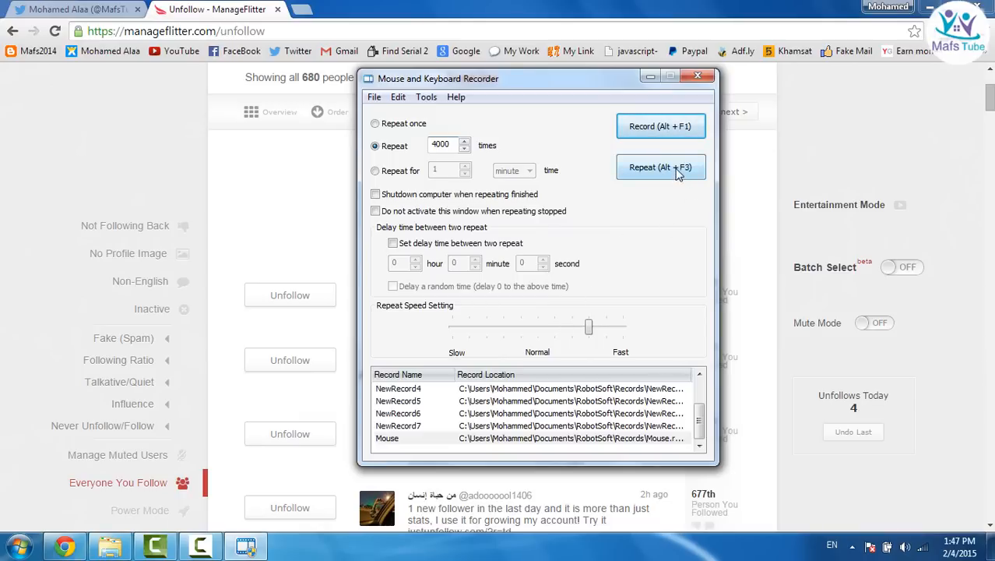
mouse_move(588, 325)
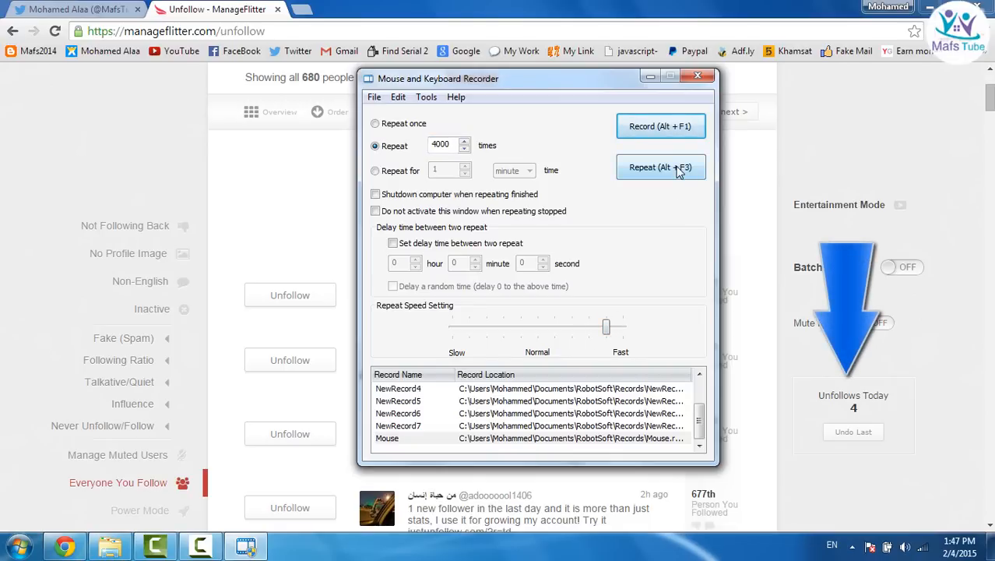
left_click(661, 167)
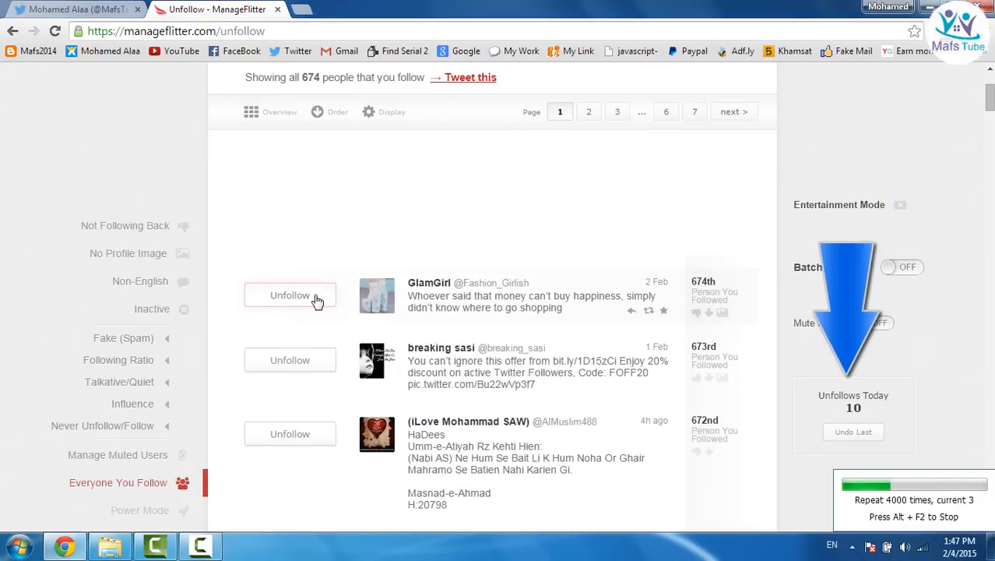
Let the macro unfollow accounts down to 606 followed, then hide the recorder window
left_click(289, 294)
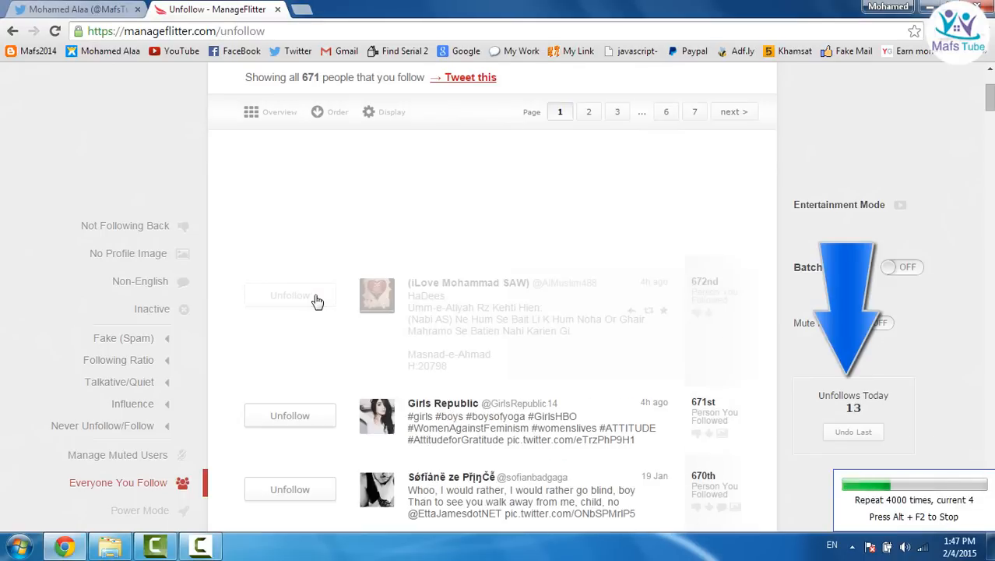
left_click(289, 295)
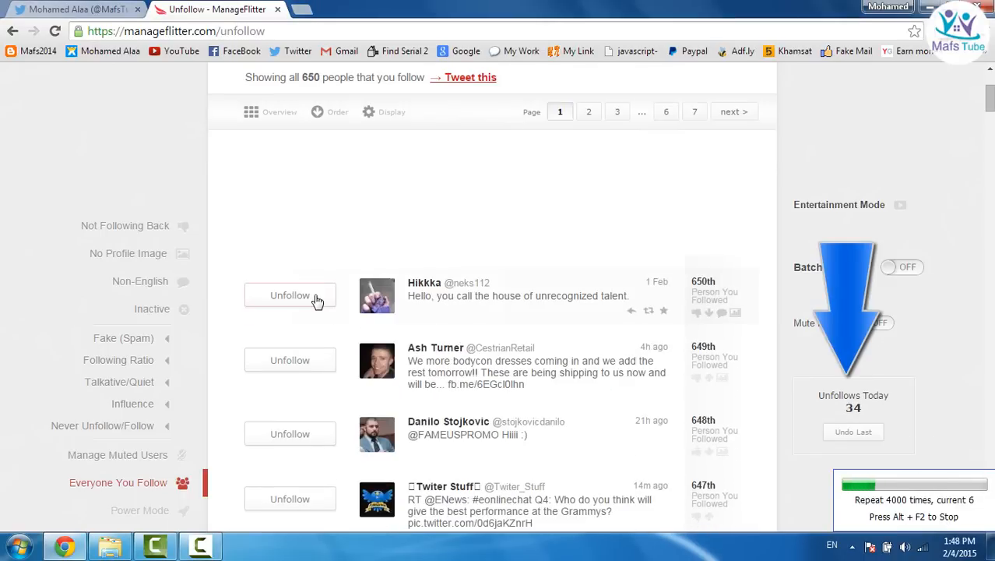
left_click(290, 294)
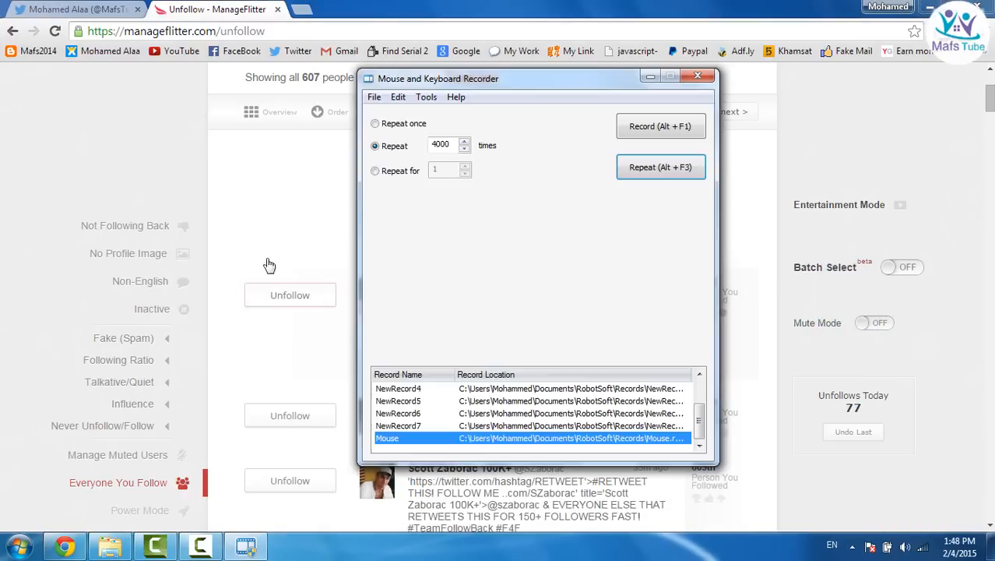
left_click(697, 76)
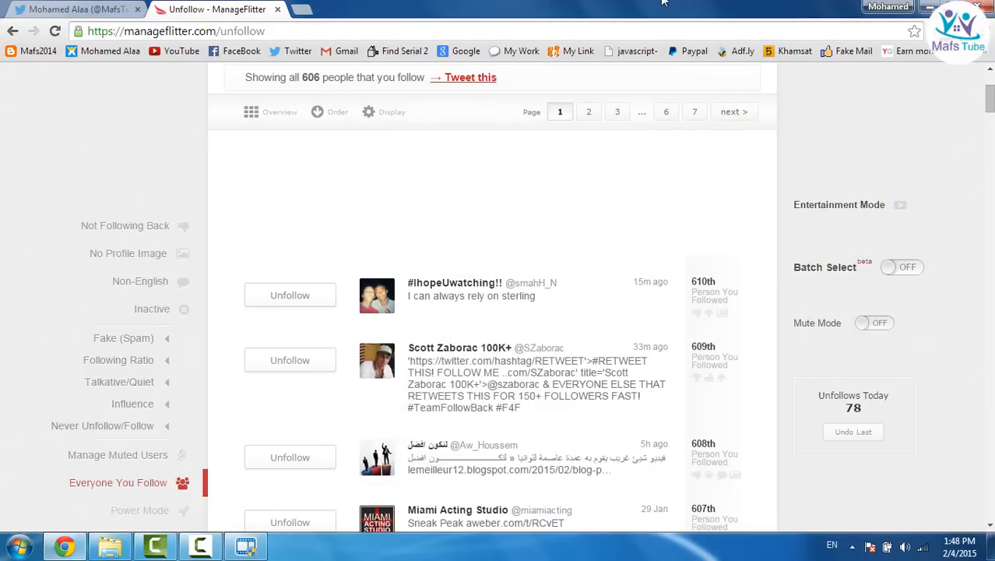
scroll("up", 3)
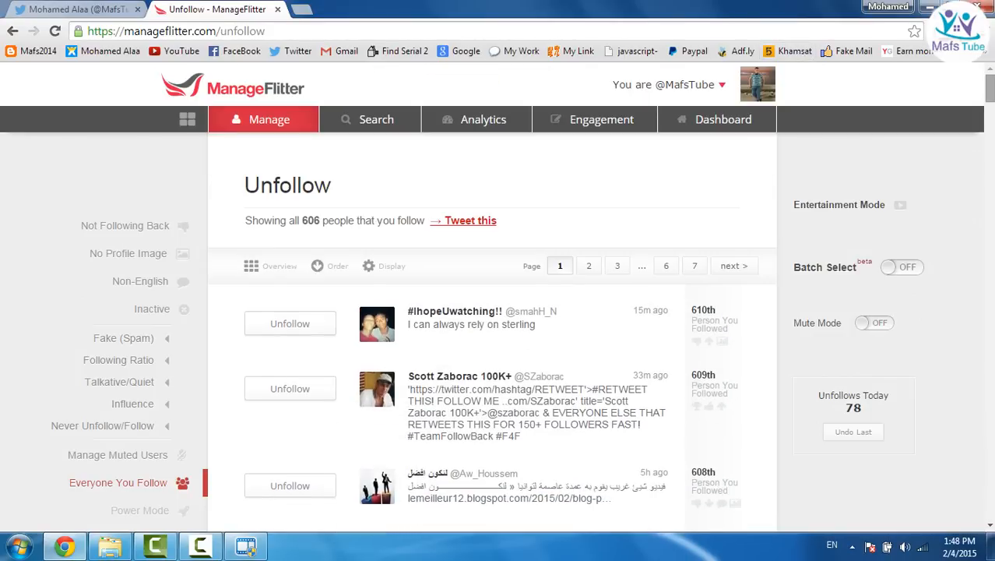